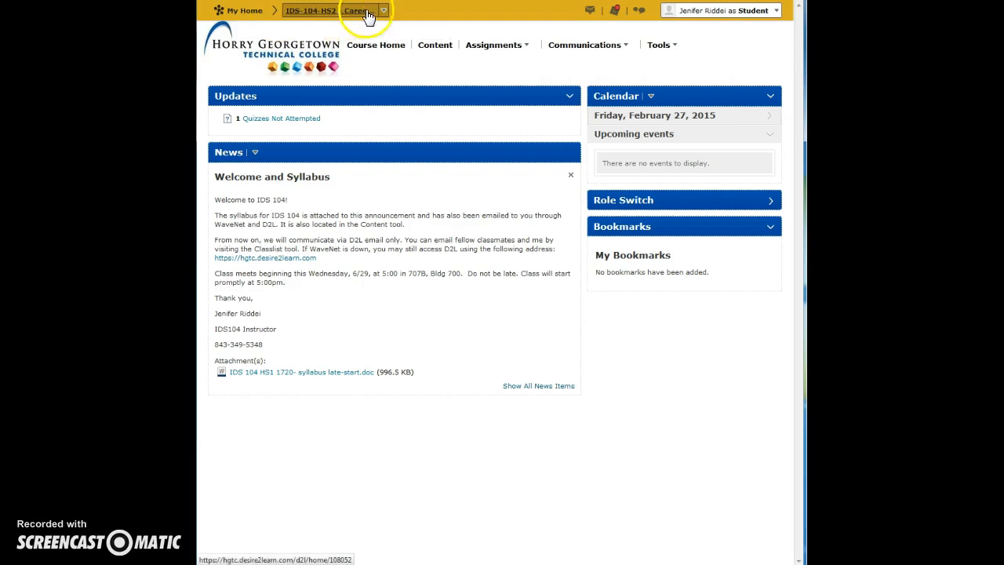
Step: Navigate from the course navbar's activity tools menu to the Discussions list
click(493, 44)
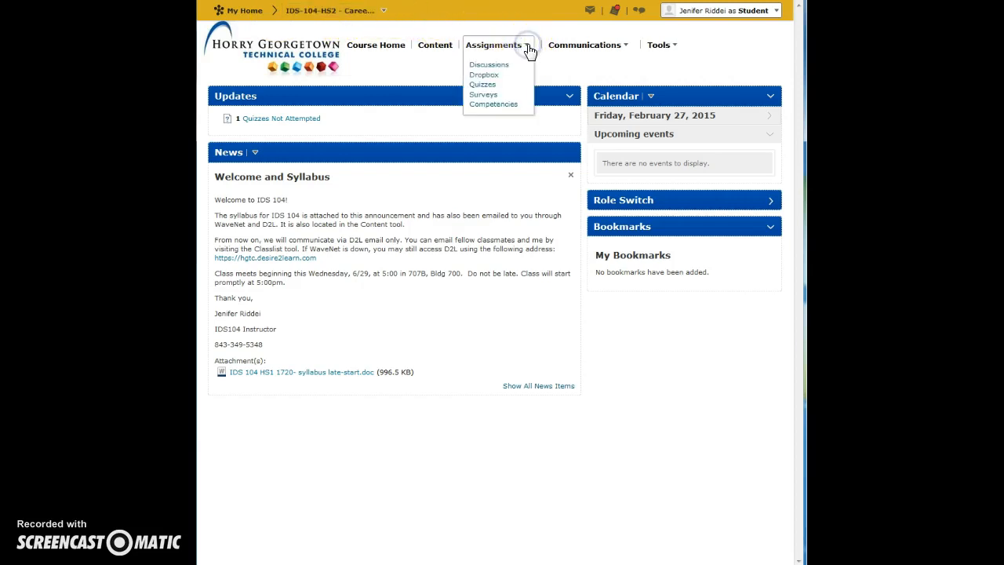
click(490, 65)
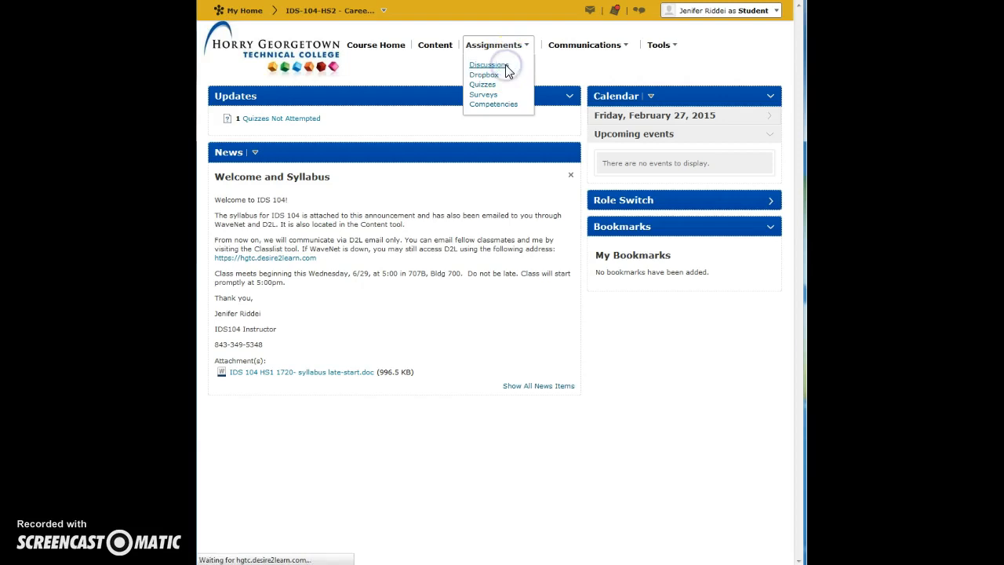
click(496, 63)
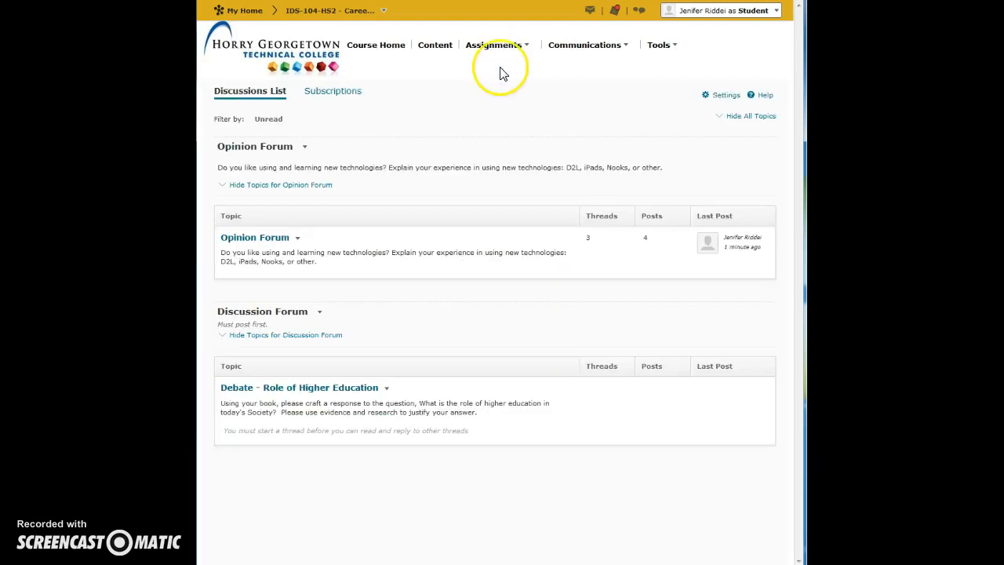
mouse_move(259, 104)
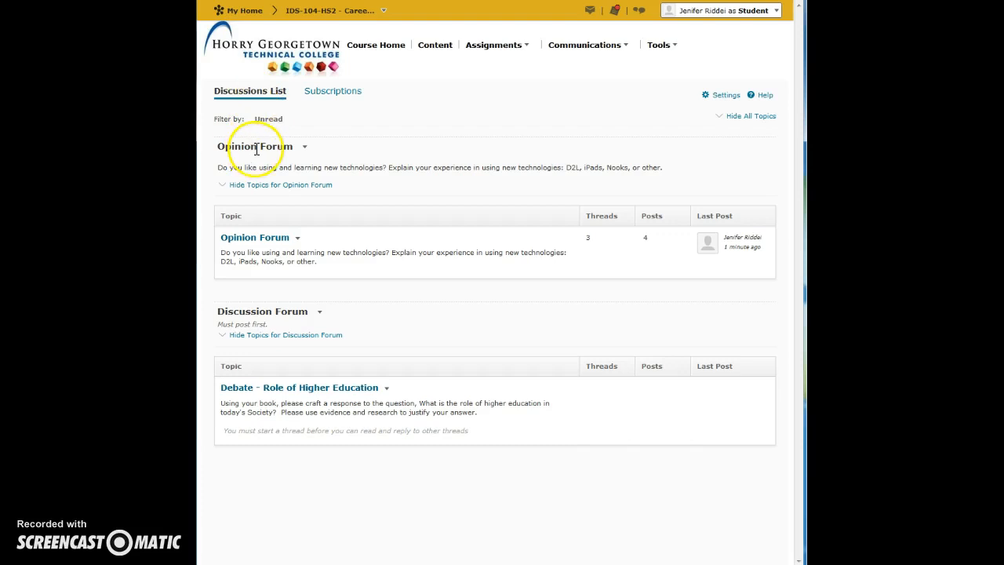
mouse_move(260, 238)
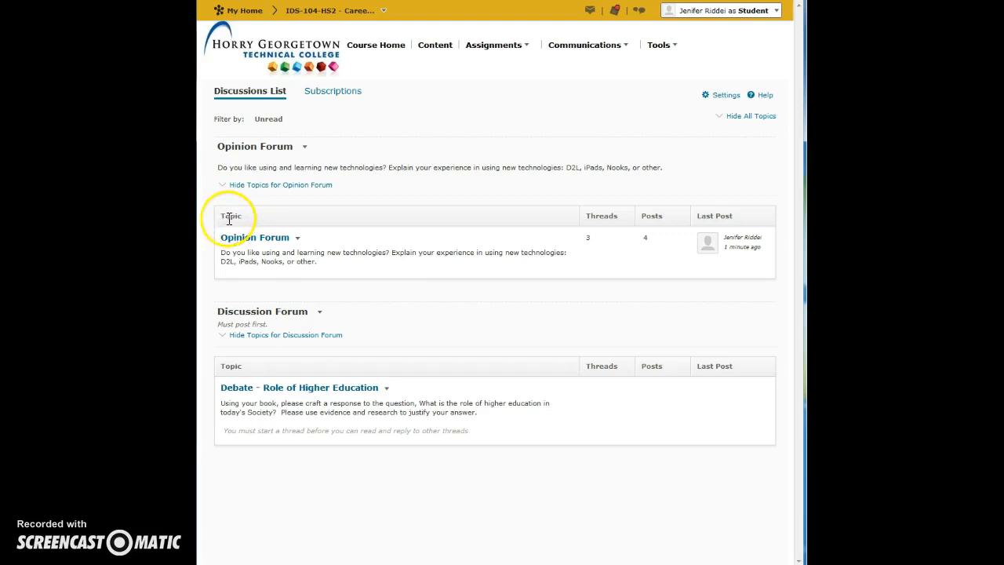
mouse_move(261, 218)
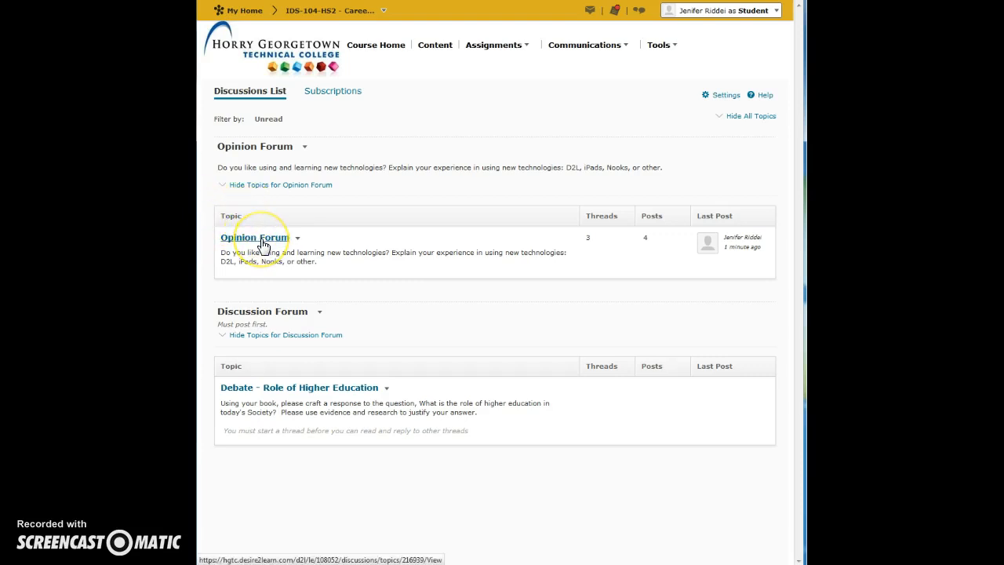
click(255, 237)
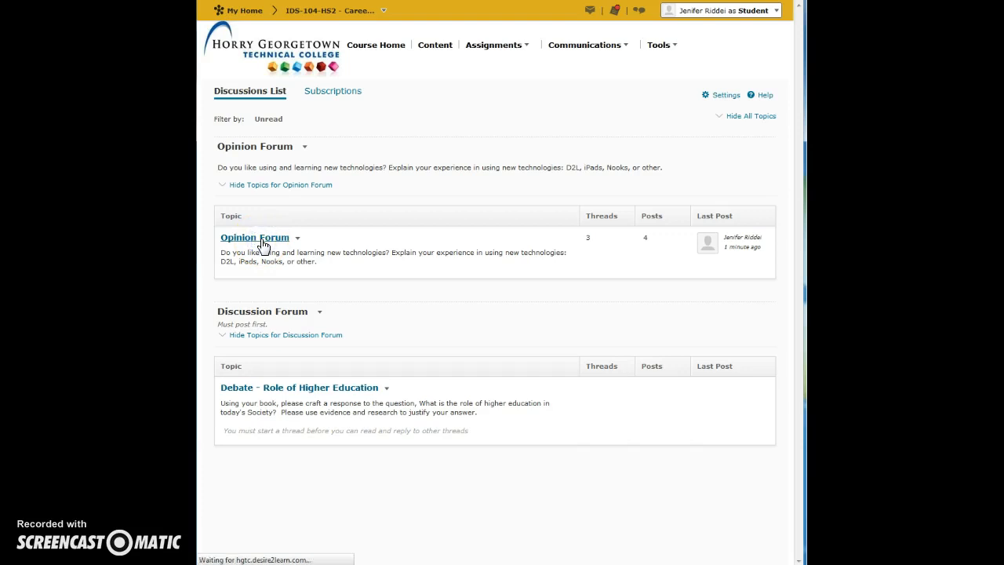
Step: Open the Opinion Forum topic to view its existing threads
click(254, 237)
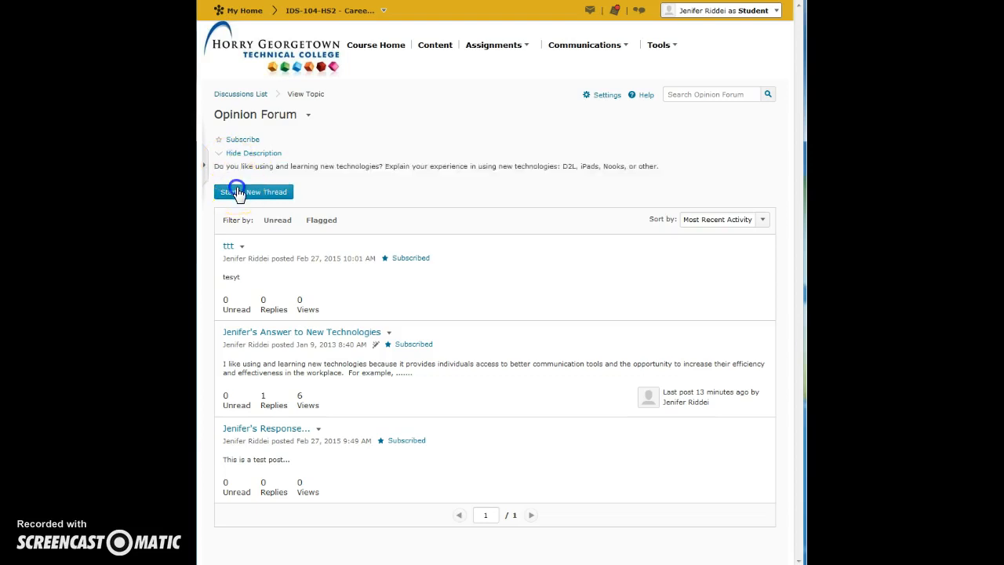
Step: Post a new thread with subject 'Subject...' and body 'Type your response'
click(252, 191)
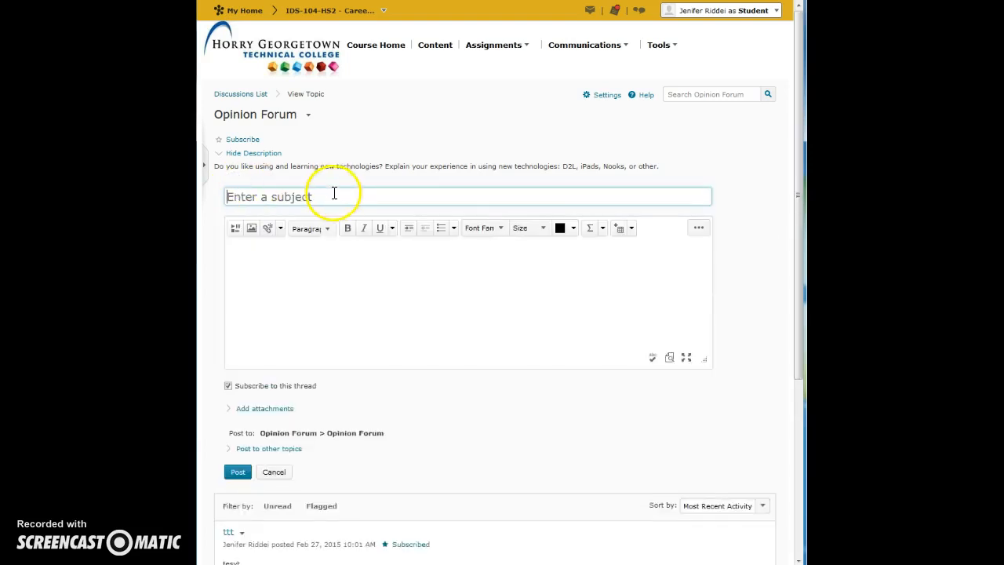
text(S)
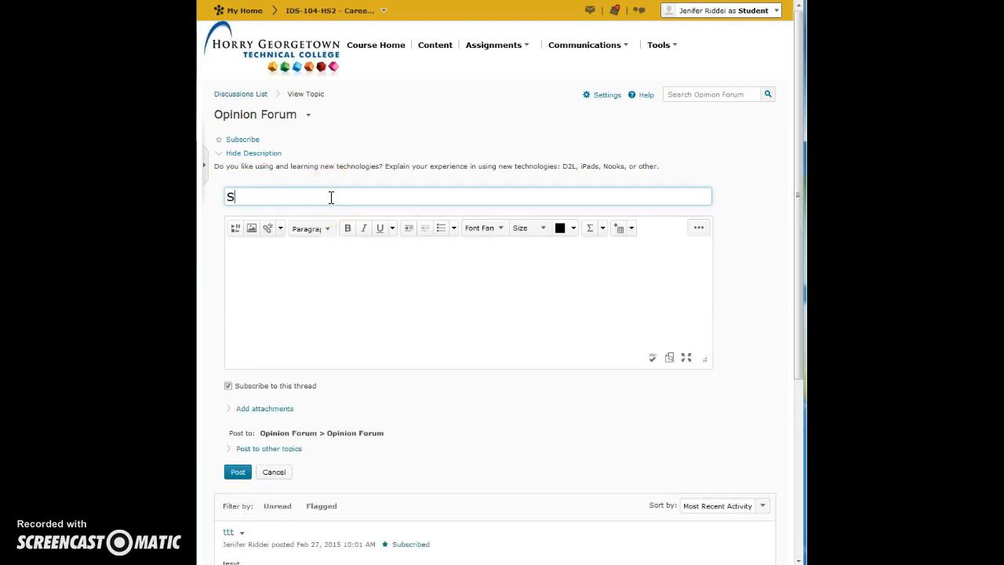
text(ubject...)
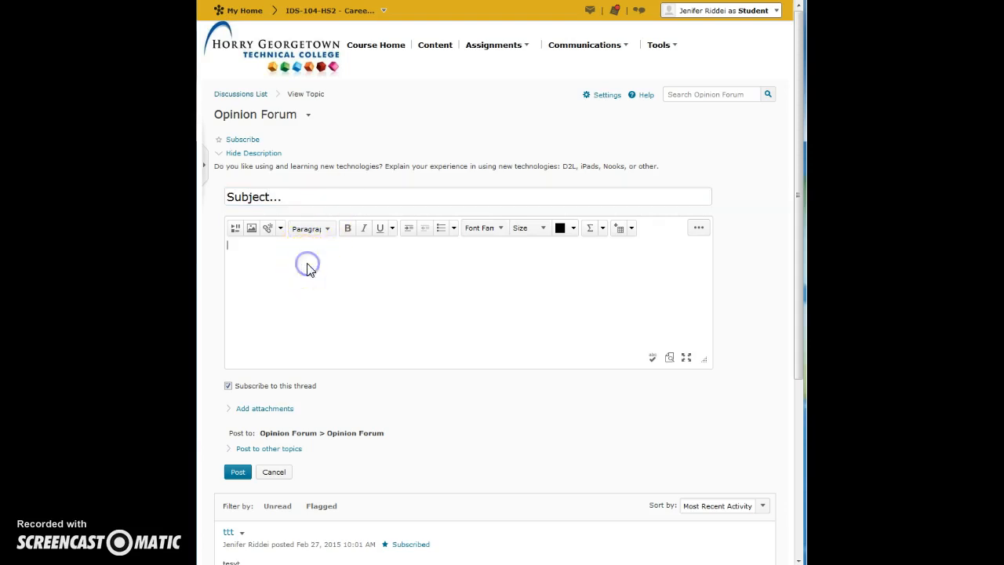
text(Type your r)
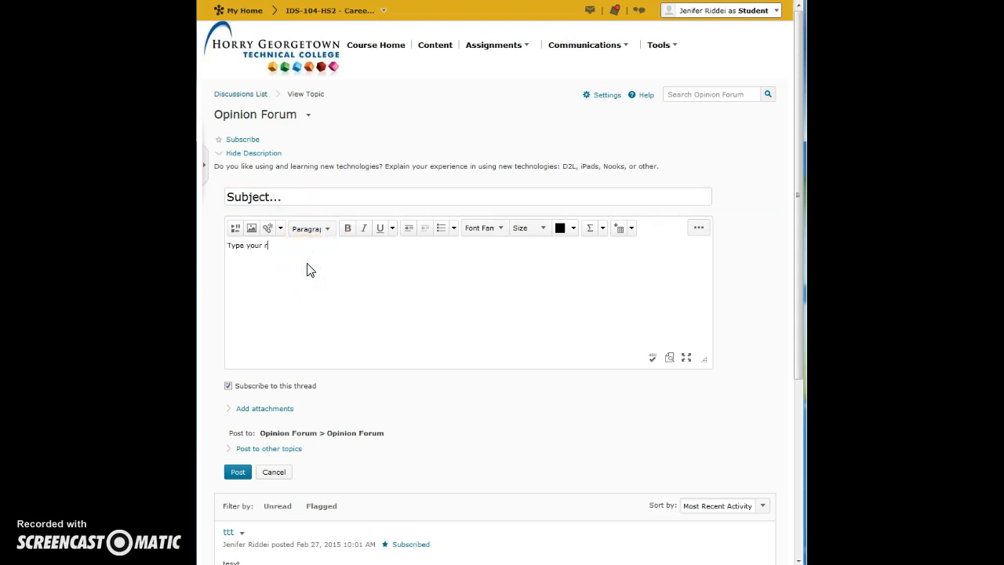
text(esponse)
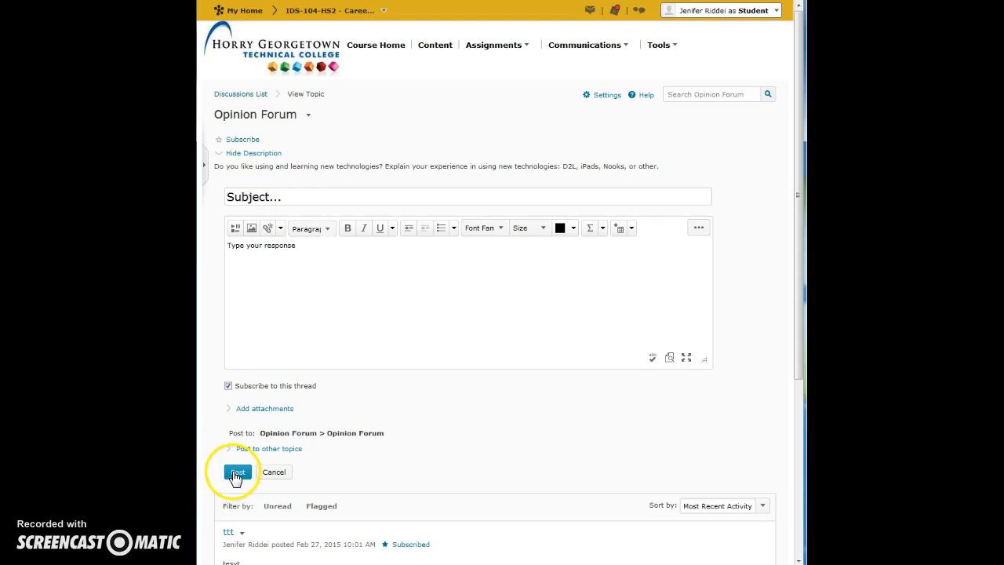
click(235, 470)
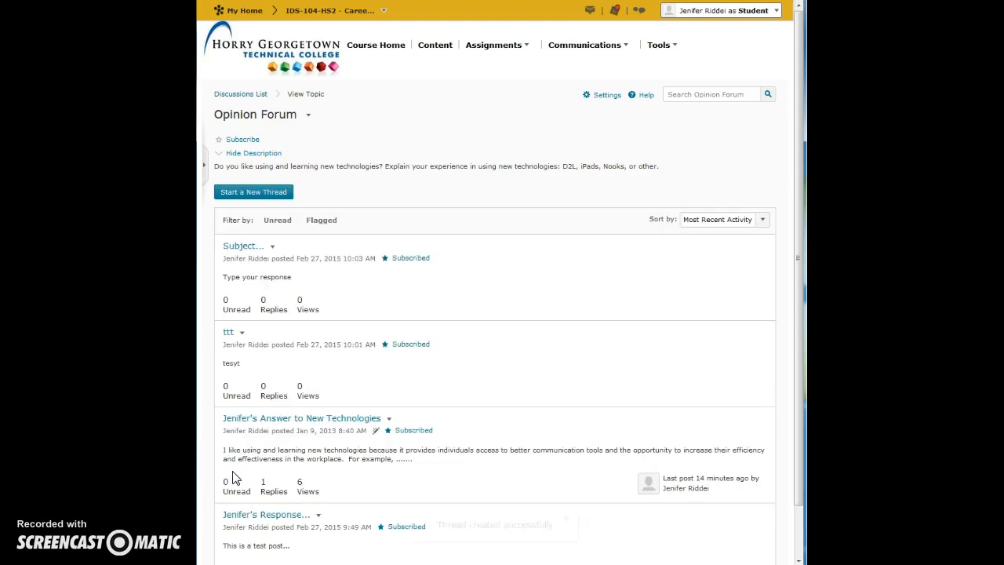